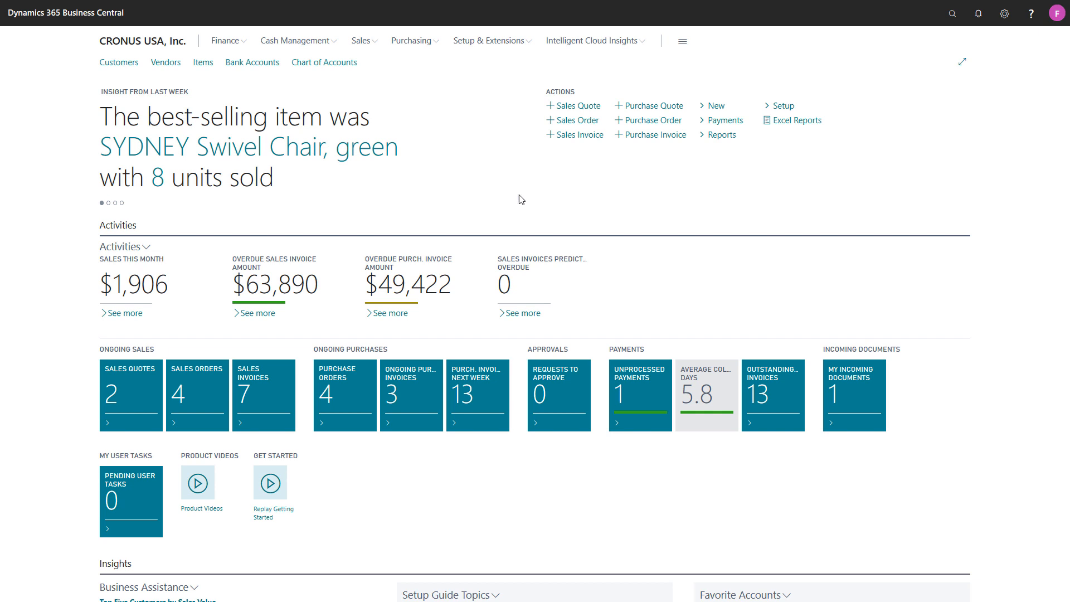
Search Tell Me for 'Accounting Periods' and open the Accounting Periods list
click(952, 13)
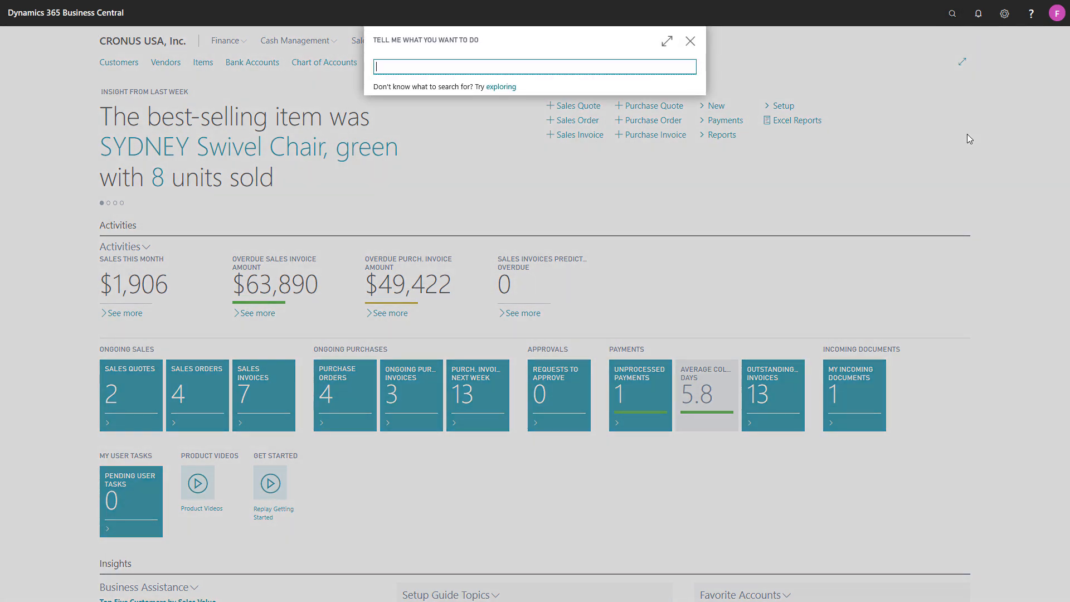
text(Accounting Per)
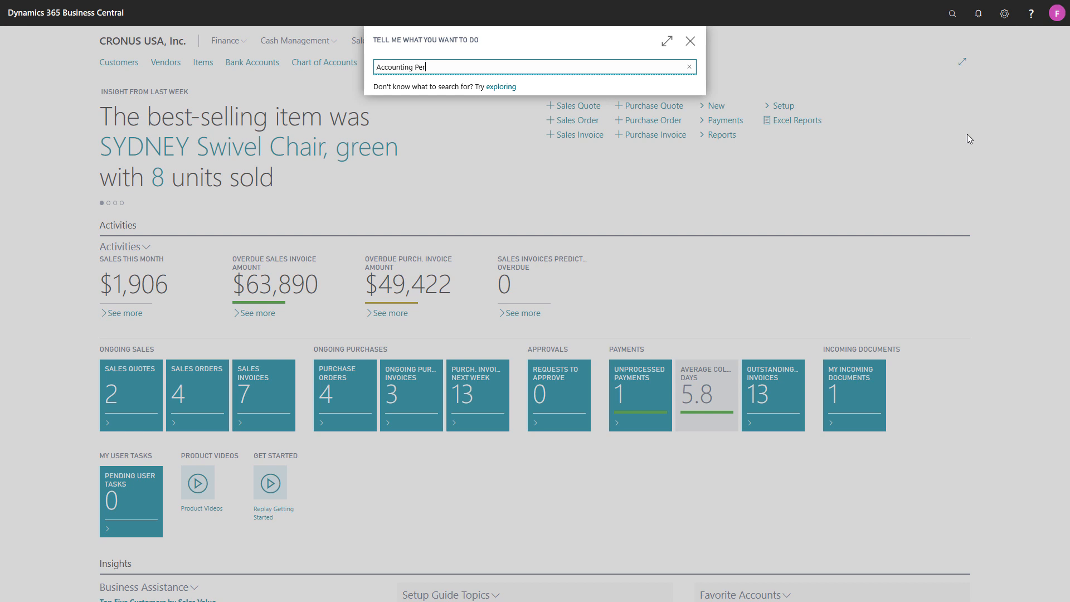
text(iods)
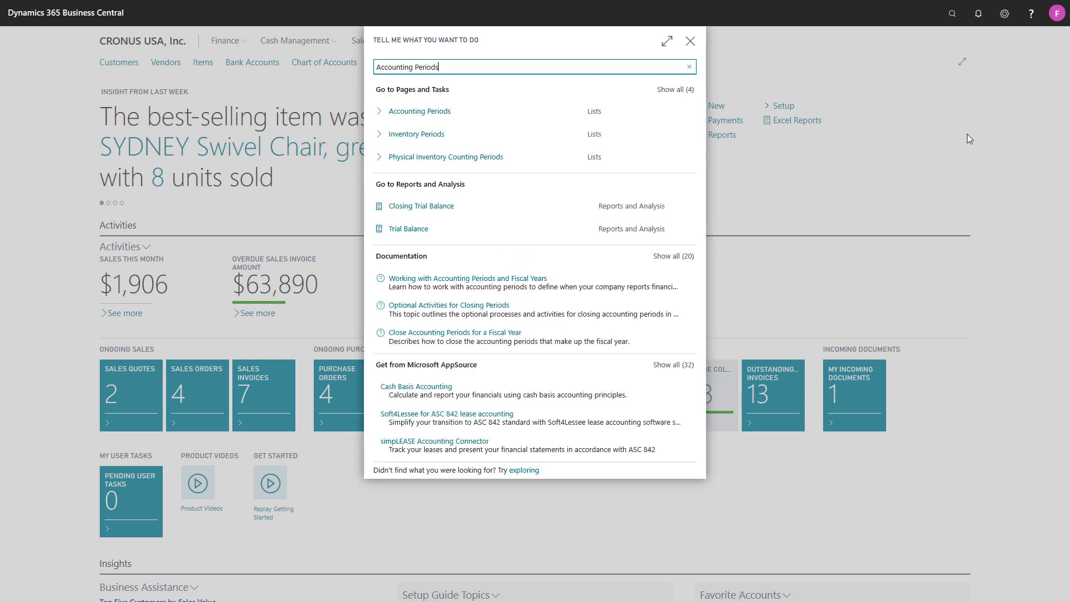
click(420, 111)
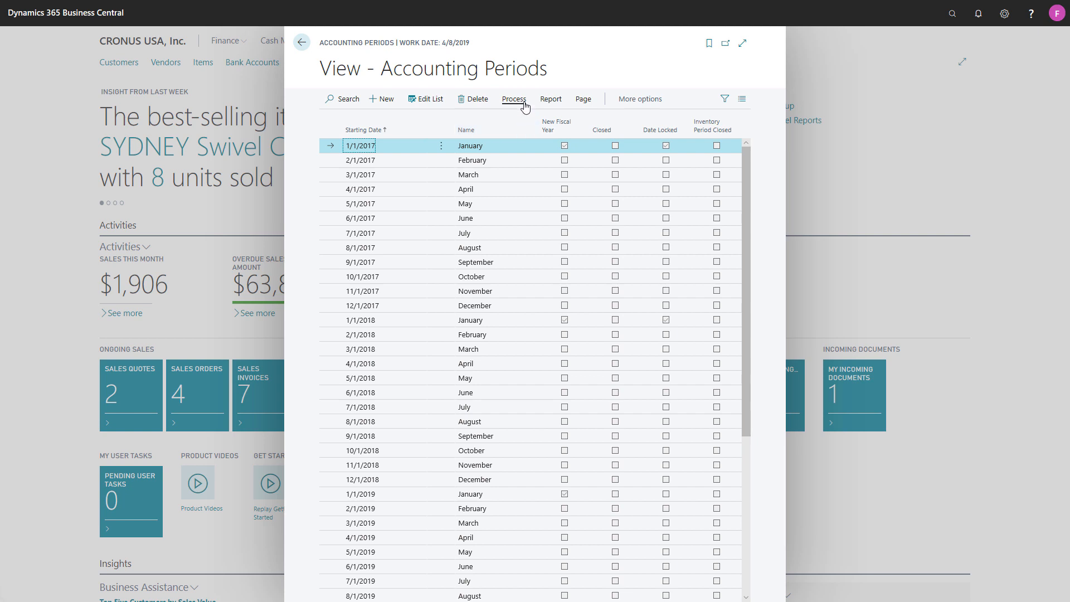
Show the Process actions, including Create Year and Close Year
click(513, 100)
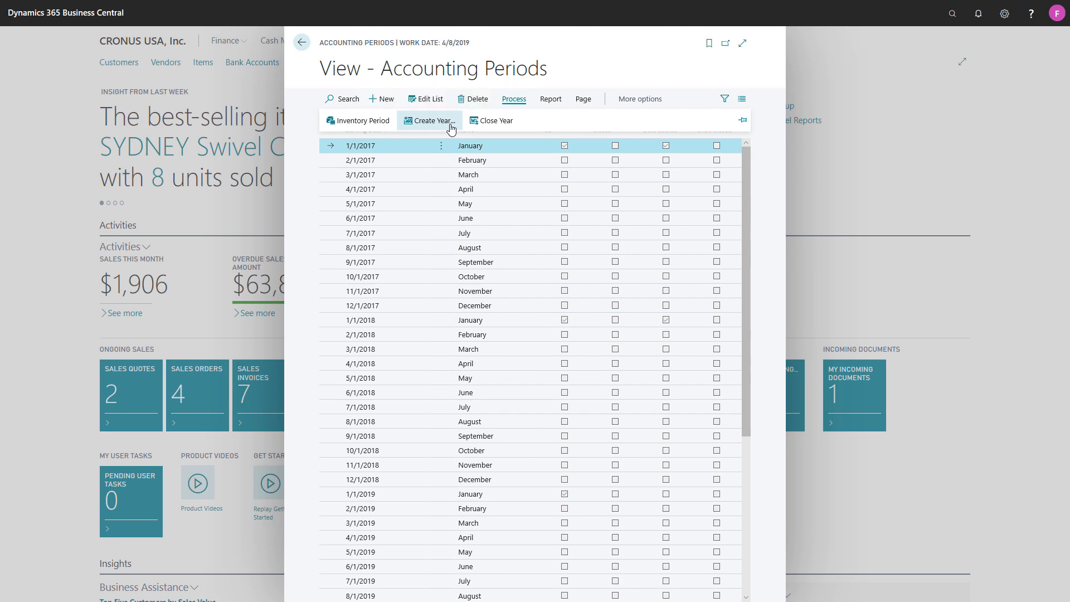
Open Create Year with starting date 1/1/2021, 12 periods and period length 1M
click(429, 121)
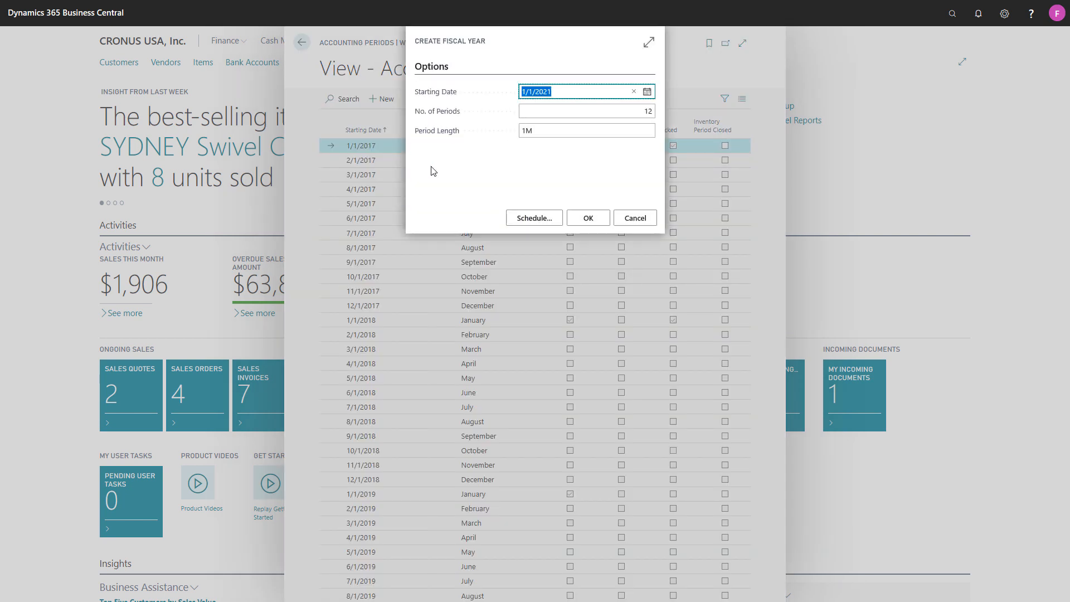
mouse_move(439, 172)
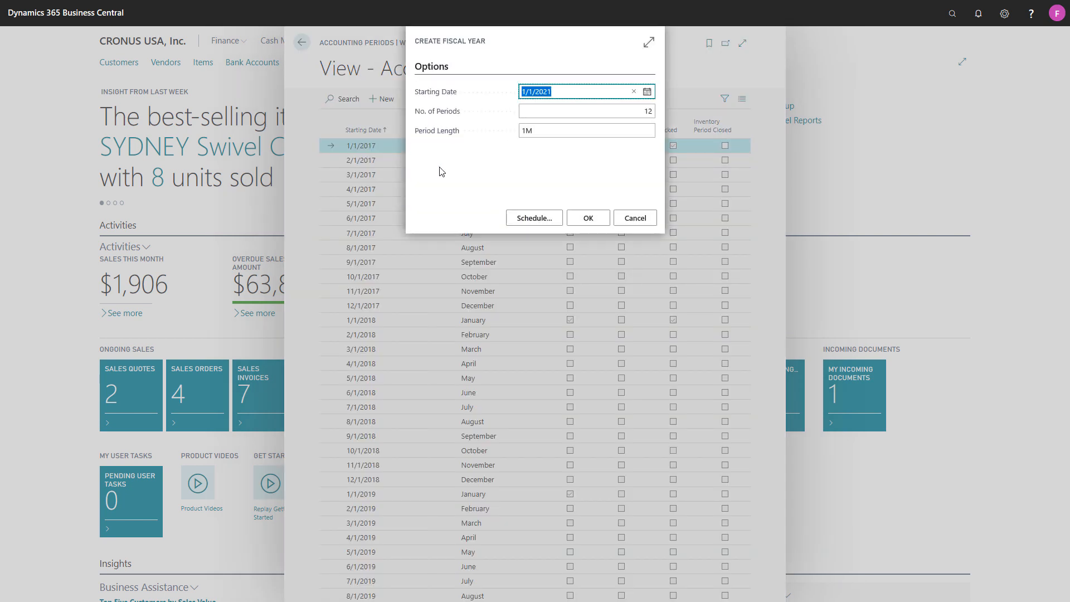
click(646, 91)
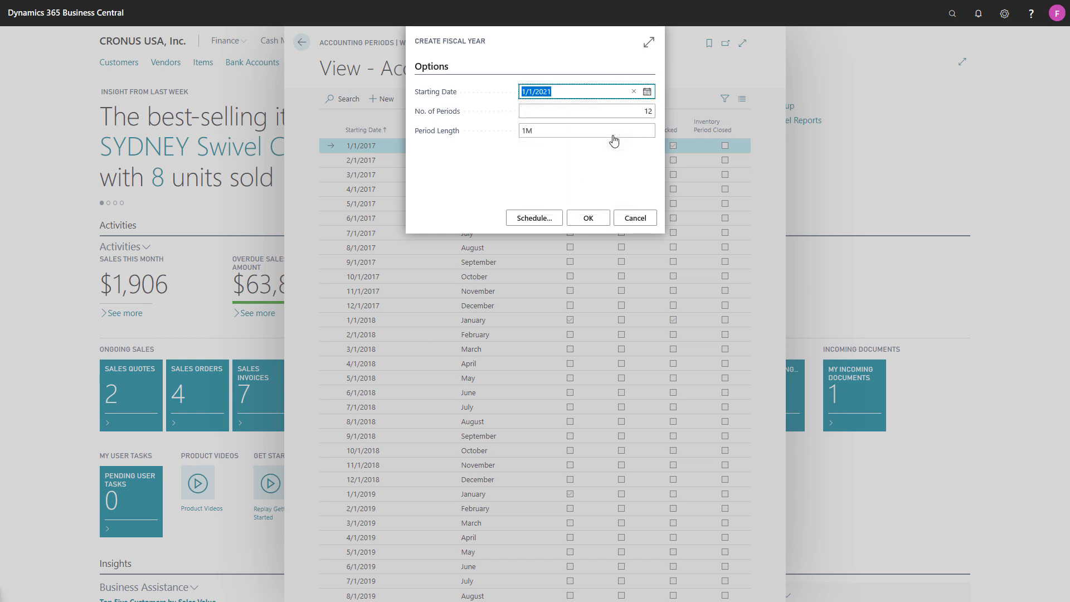
click(585, 110)
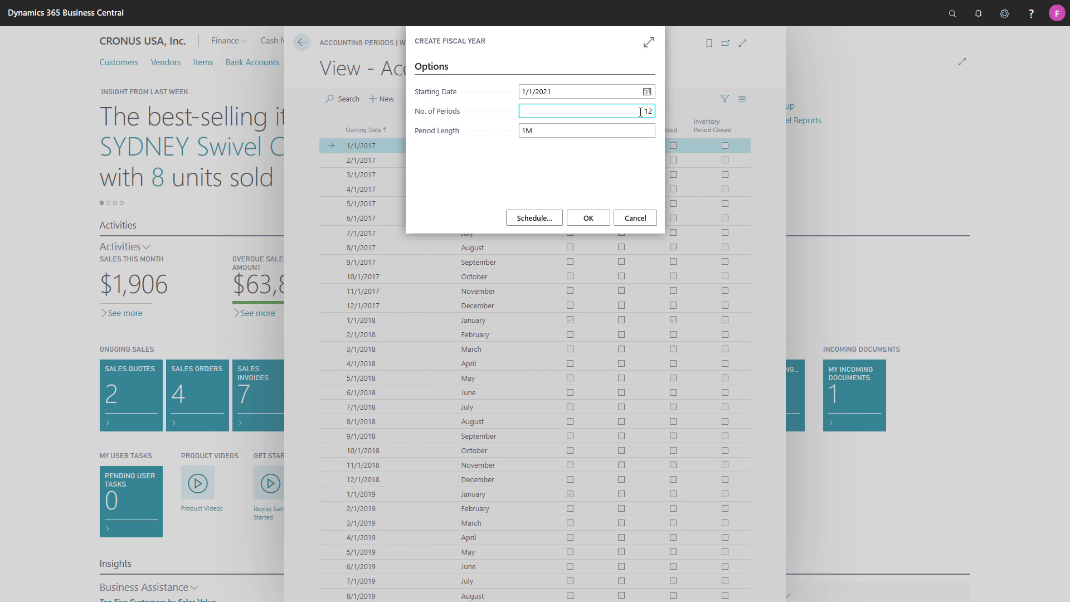
click(586, 131)
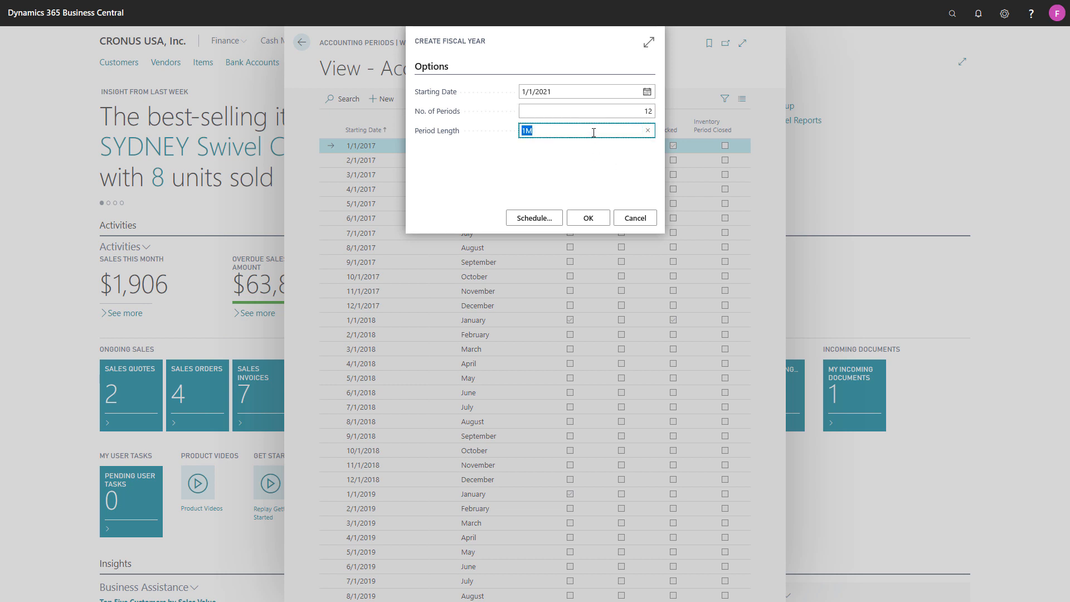
mouse_move(551, 170)
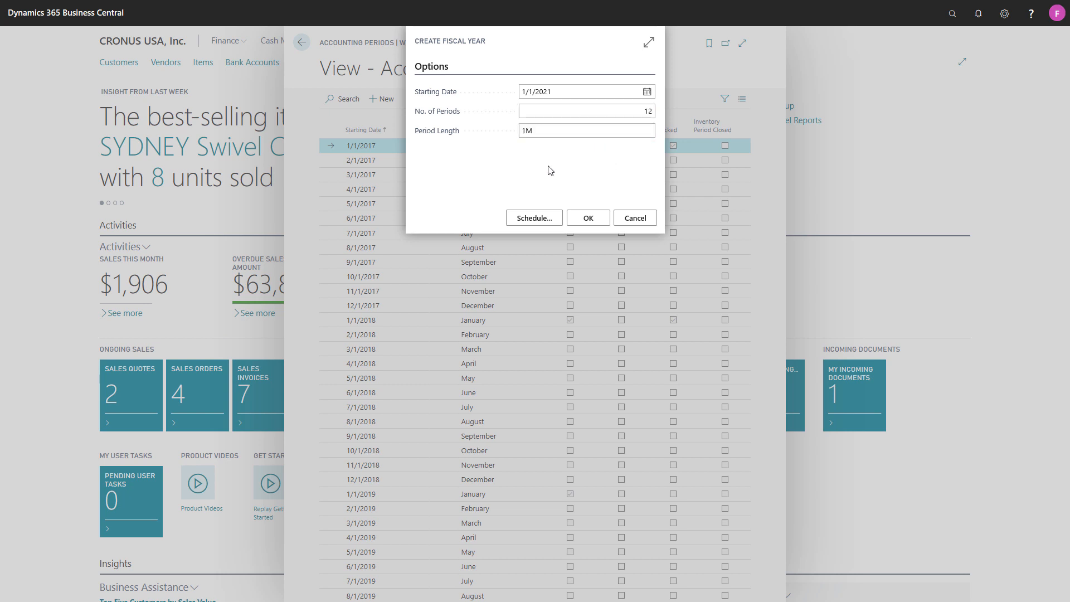
mouse_move(571, 196)
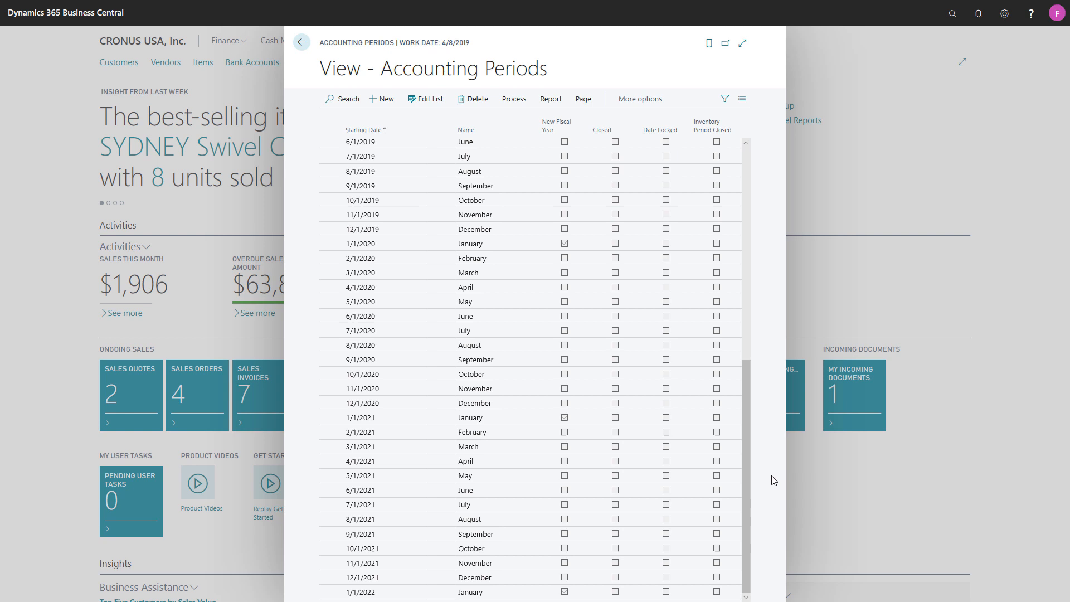
click(301, 42)
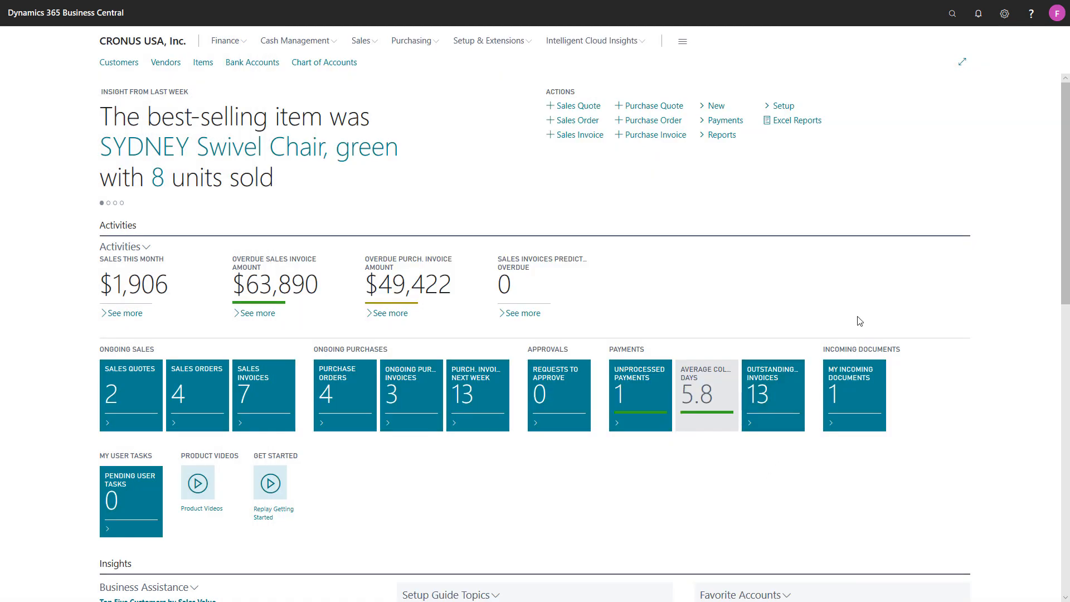
click(953, 13)
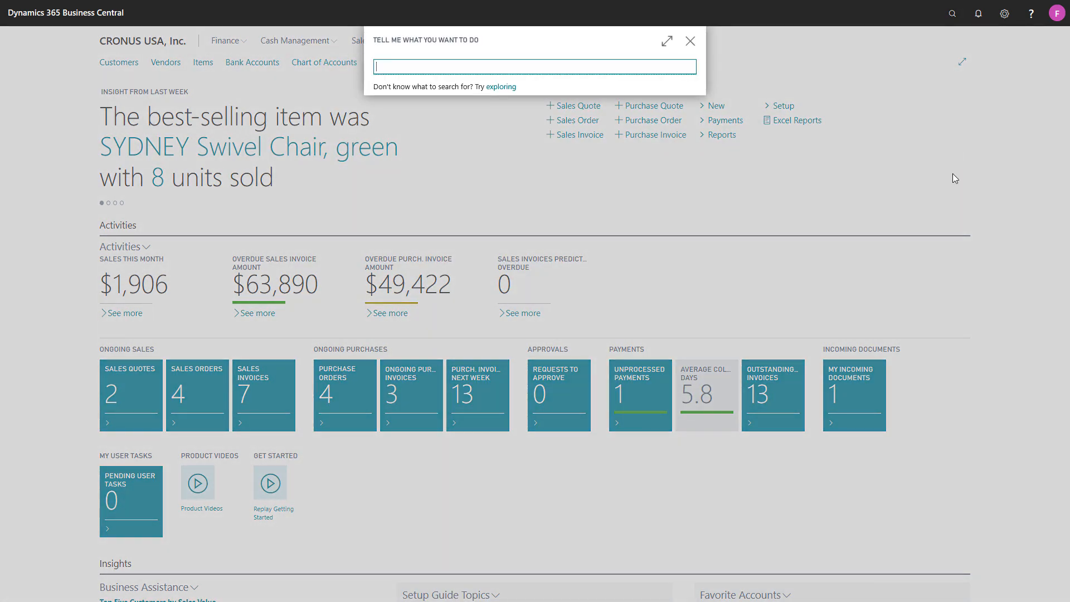
text(Accounting Per)
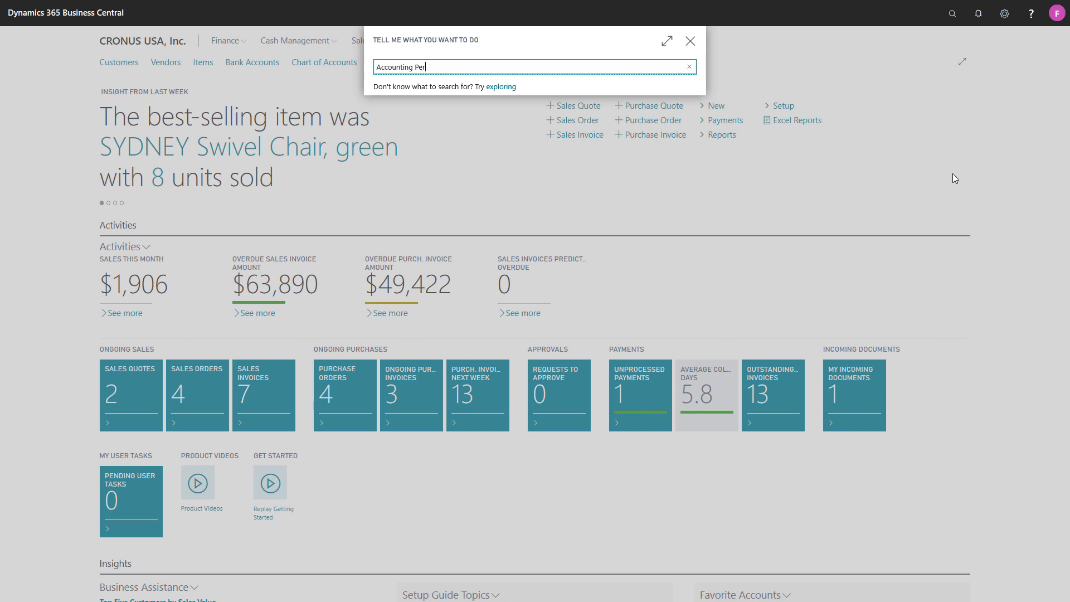
text(iods)
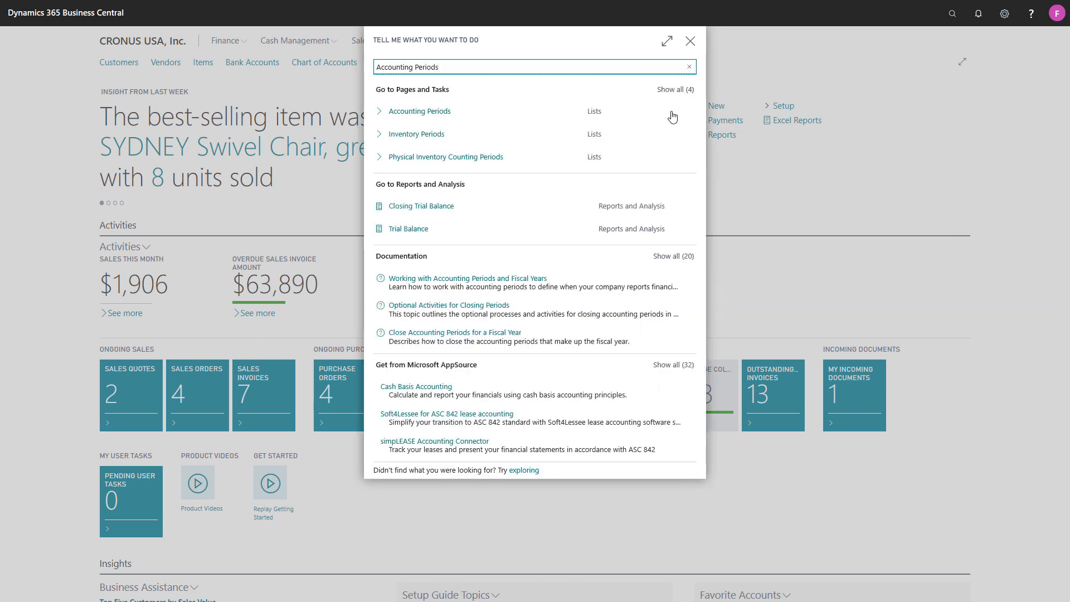
click(420, 110)
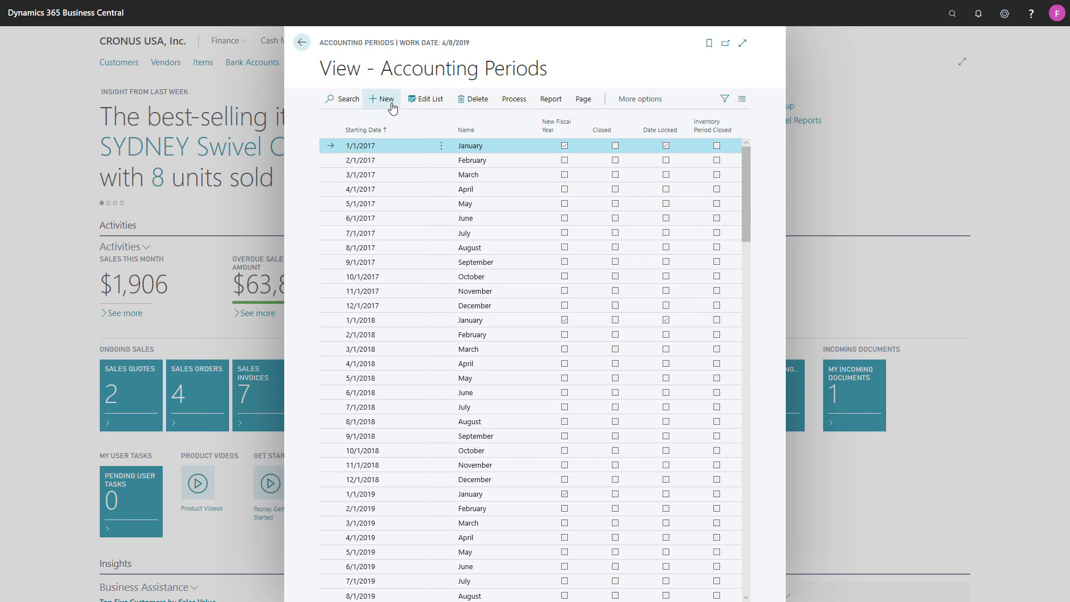
Add a new period line with starting date 1/1/2023, named January
click(381, 100)
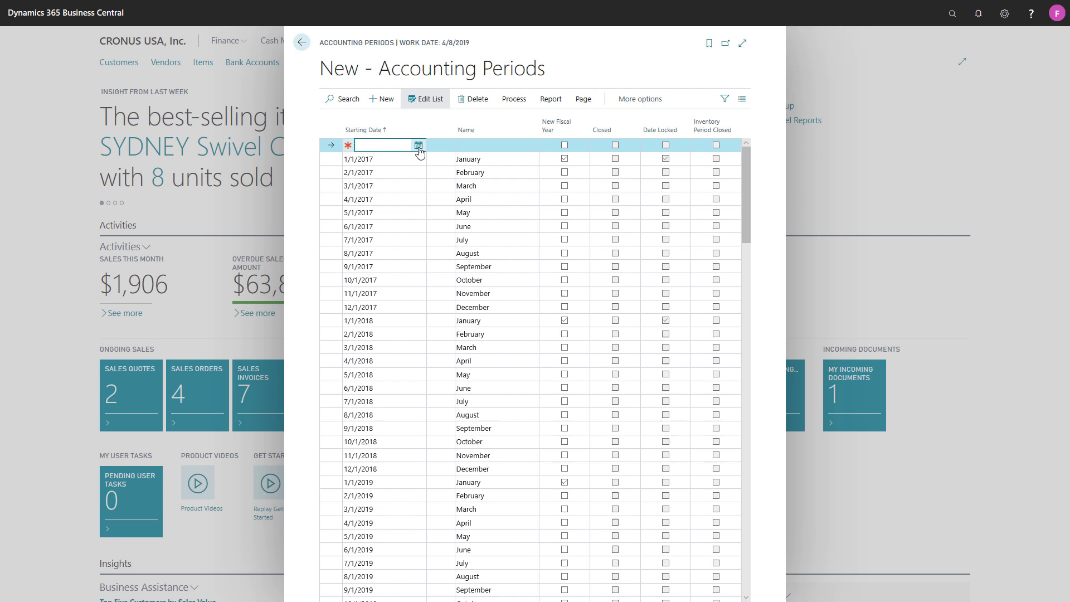
click(419, 145)
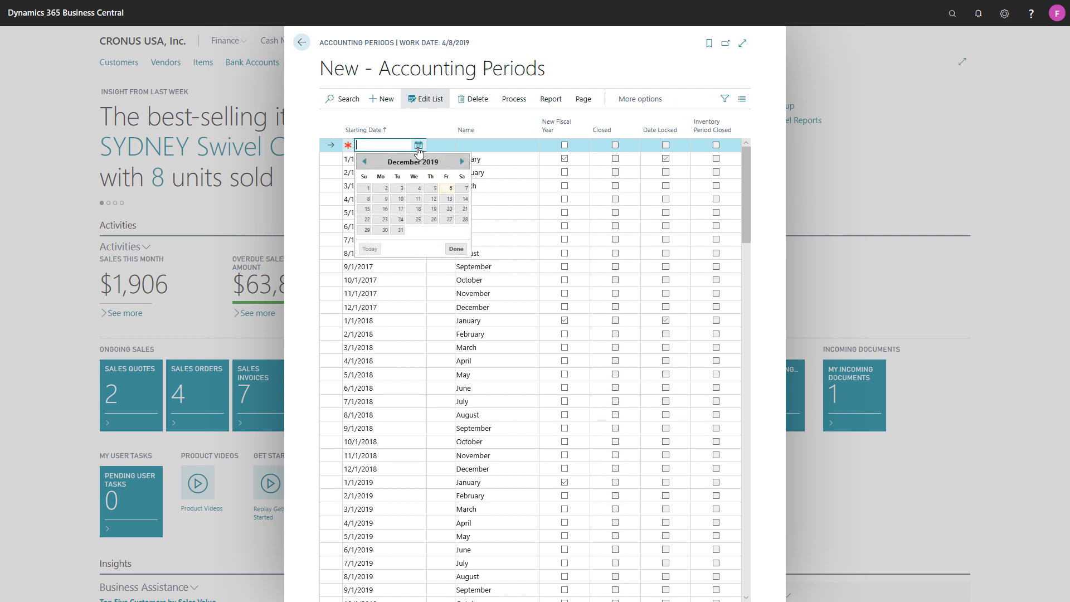
click(463, 162)
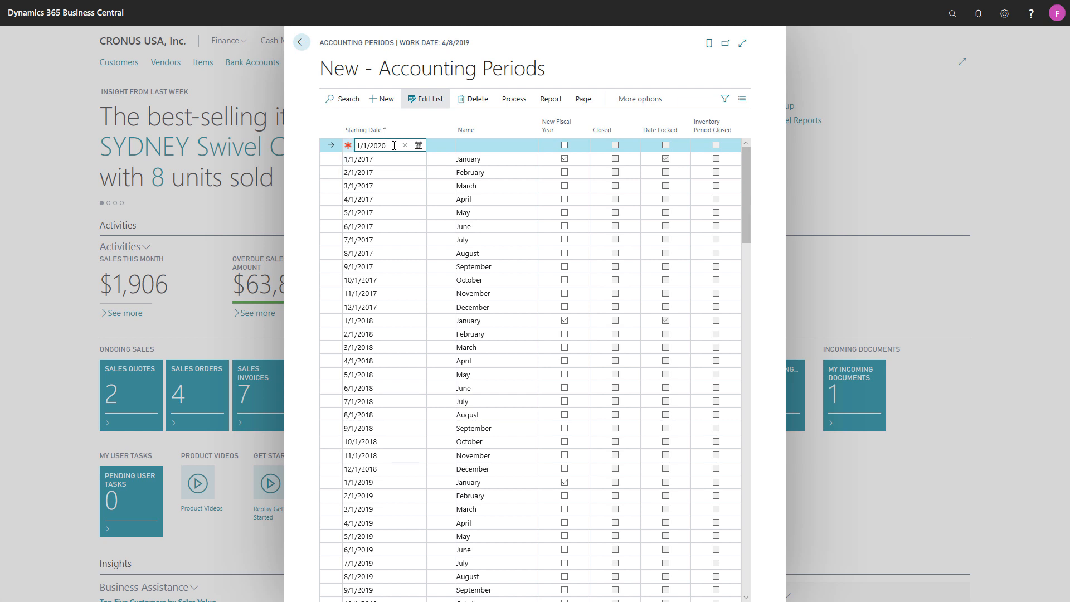
text(2023)
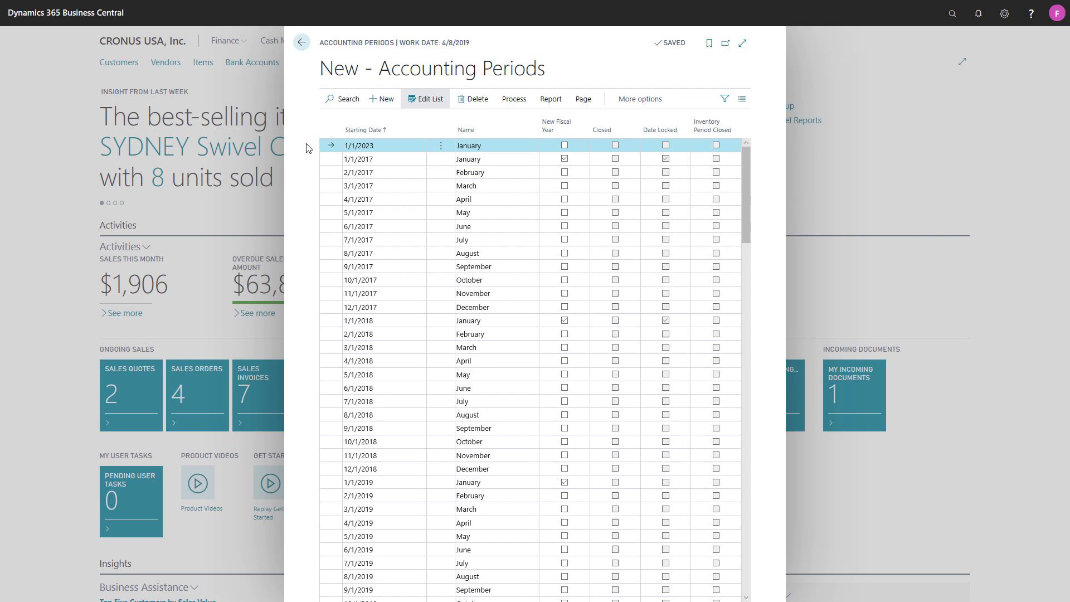
mouse_move(319, 147)
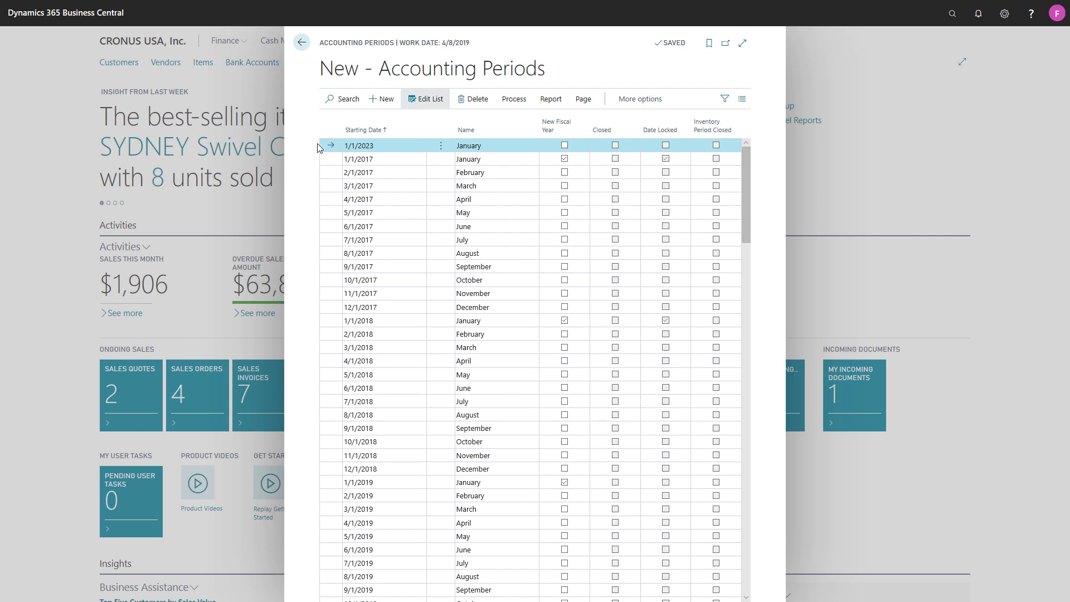
Tick New Fiscal Year on the 1/1/2023 January line
click(563, 145)
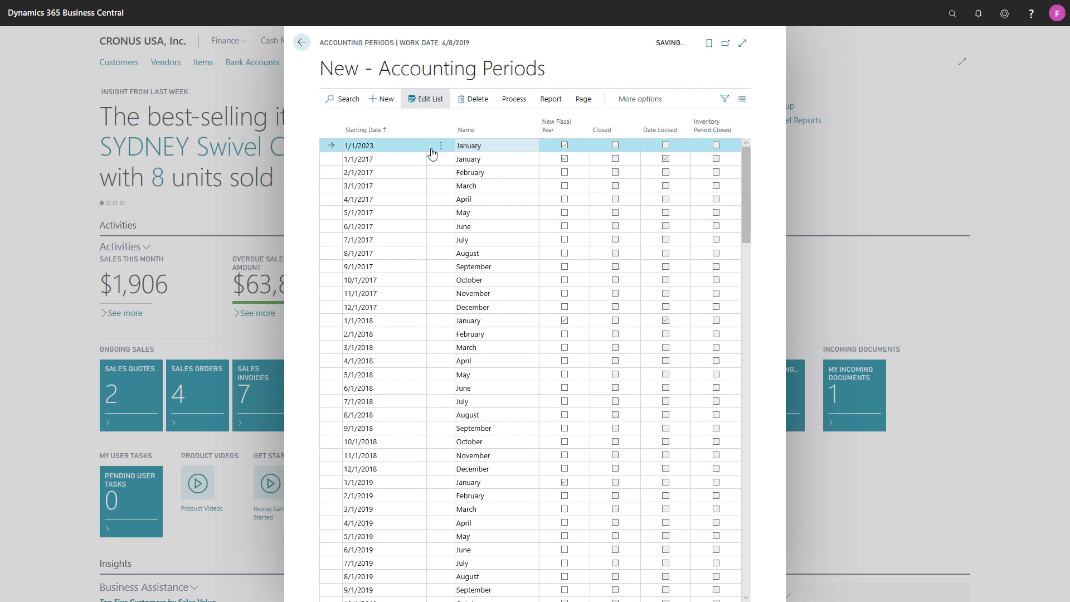